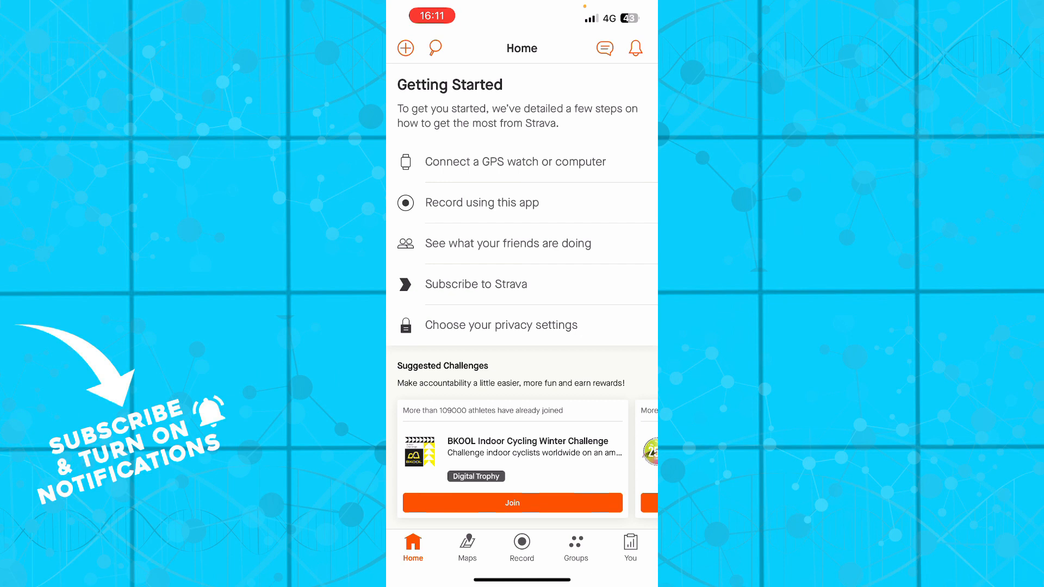
Go to the Maps view showing the Routes panel's free-trial offer for map tools.
left_click(467, 545)
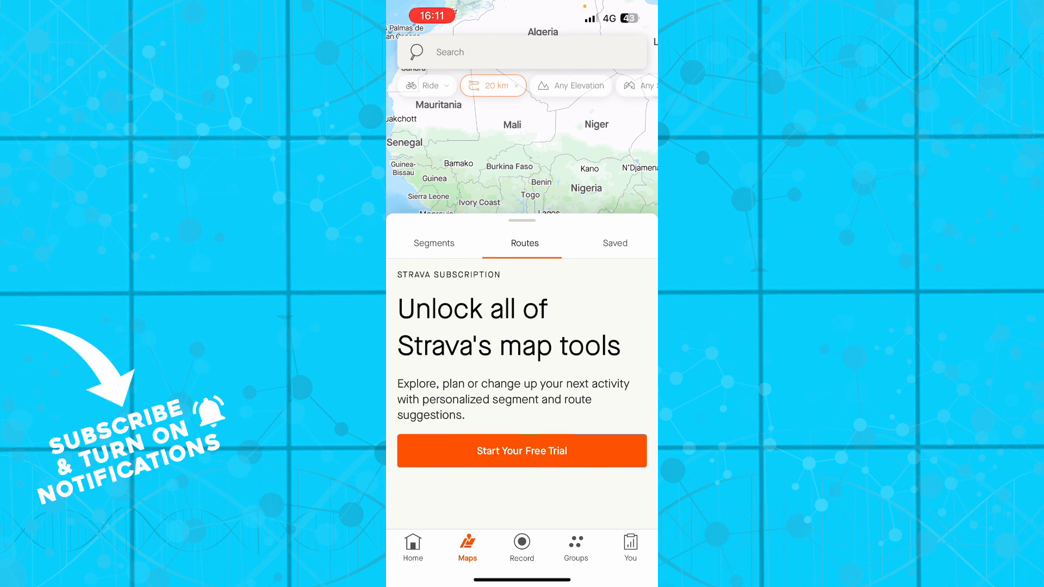
Go to the Groups area showing active group challenges and the try-challenges offer.
left_click(521, 548)
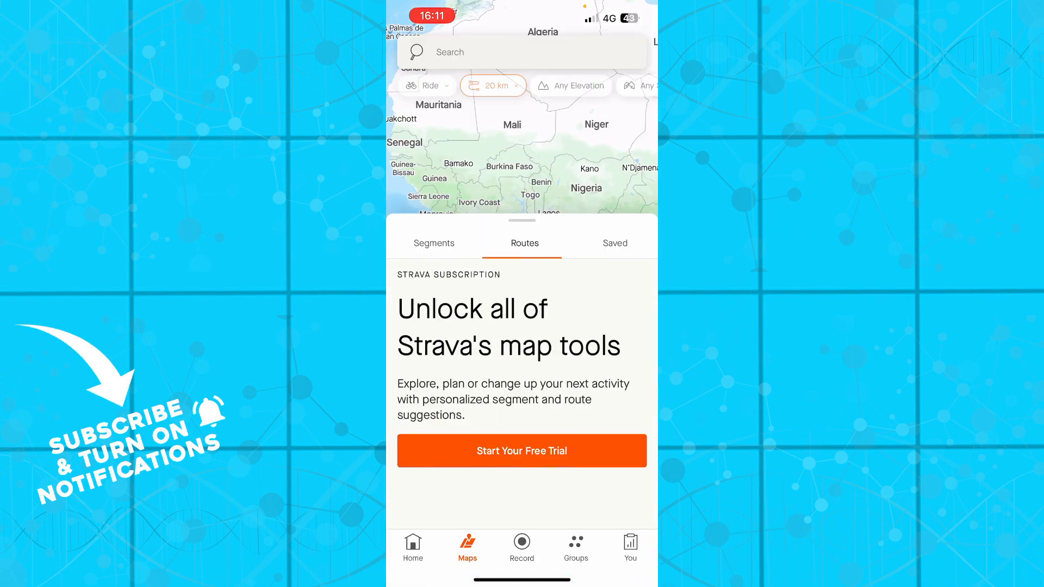
left_click(575, 545)
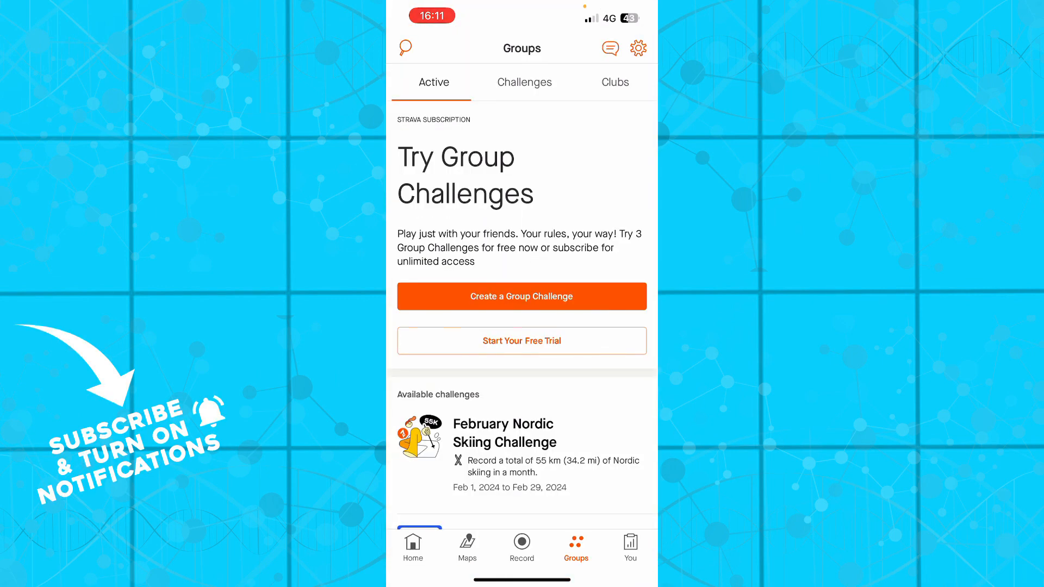
Browse the Clubs list, then return to the Active group challenges.
left_click(613, 81)
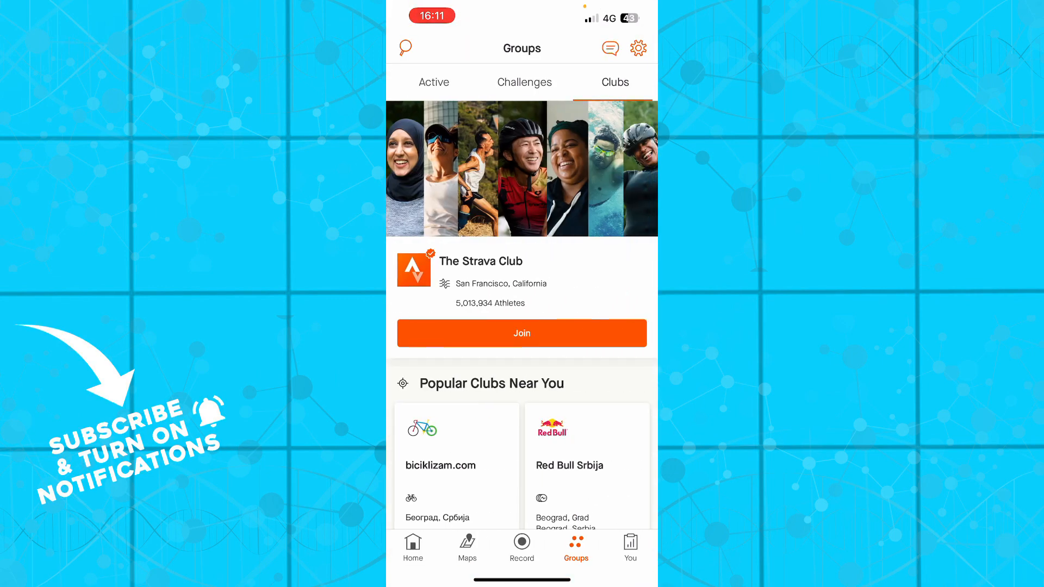
left_click(434, 82)
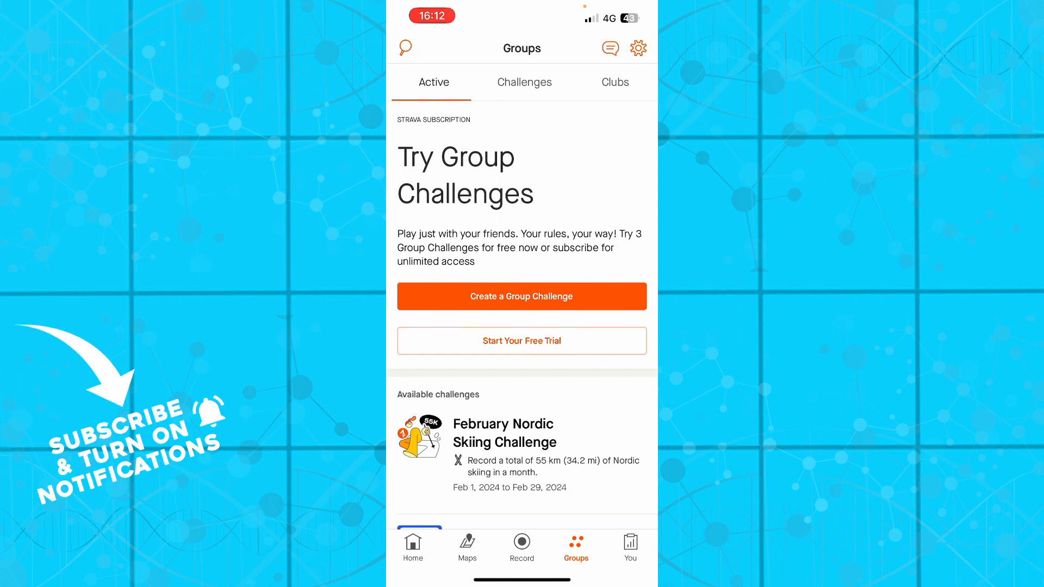
Go to the You section's Progress overview with this week's zero distance, time and elevation.
left_click(630, 546)
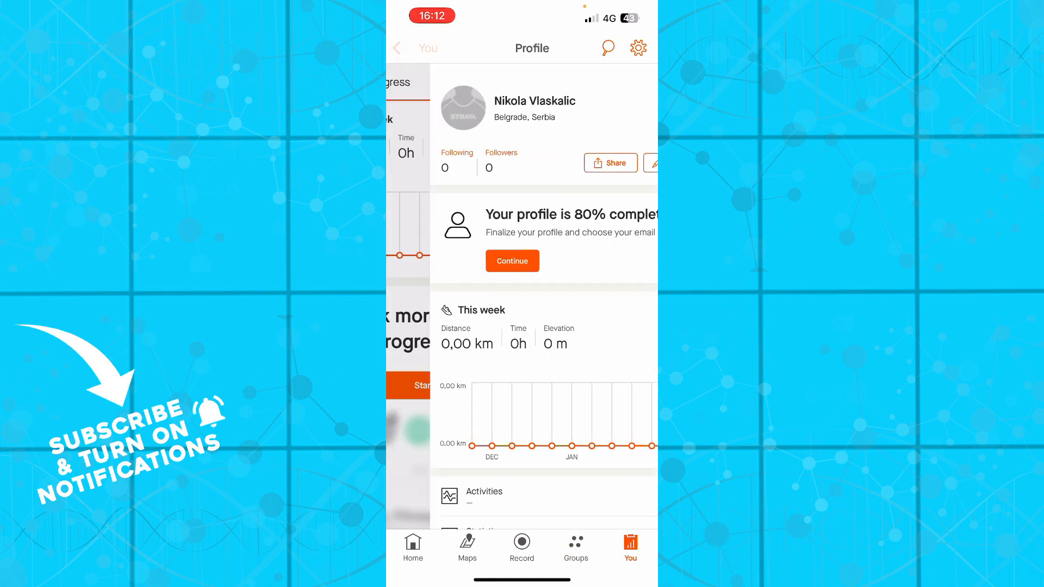
left_click(397, 47)
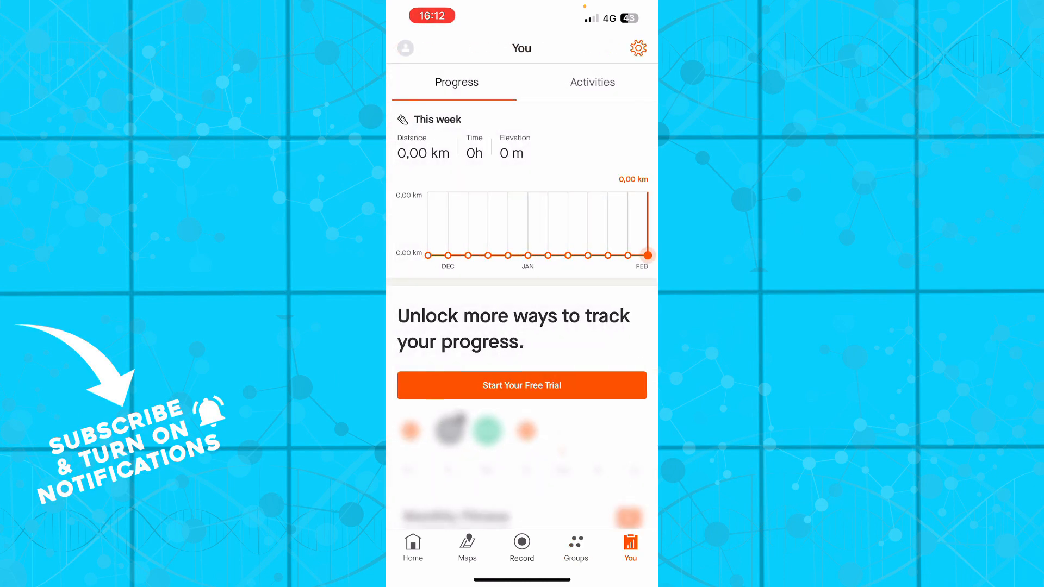
From the profile page, reach the account settings listing subscription, password, email and preferences.
left_click(405, 47)
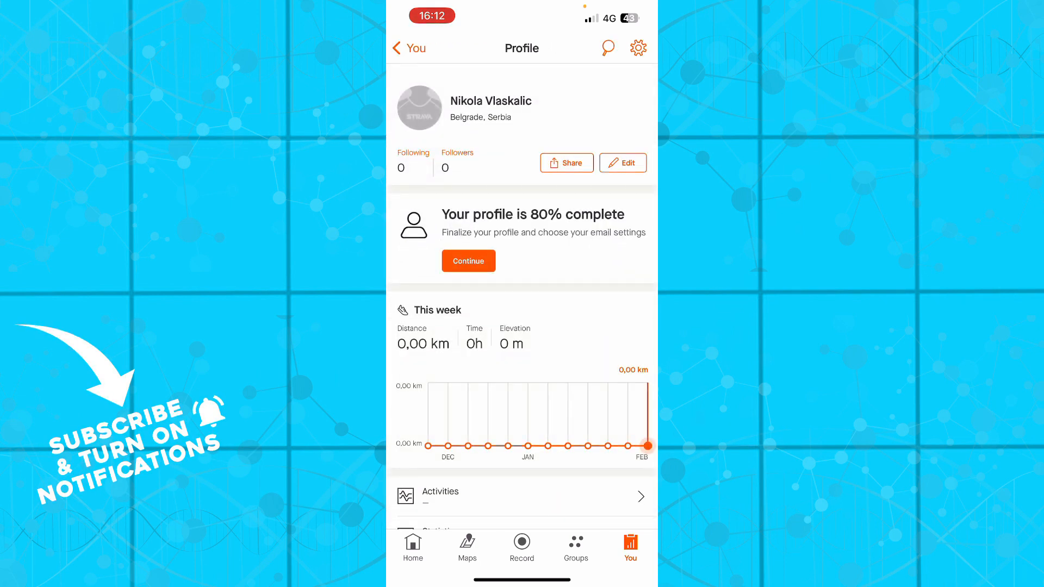
left_click(637, 48)
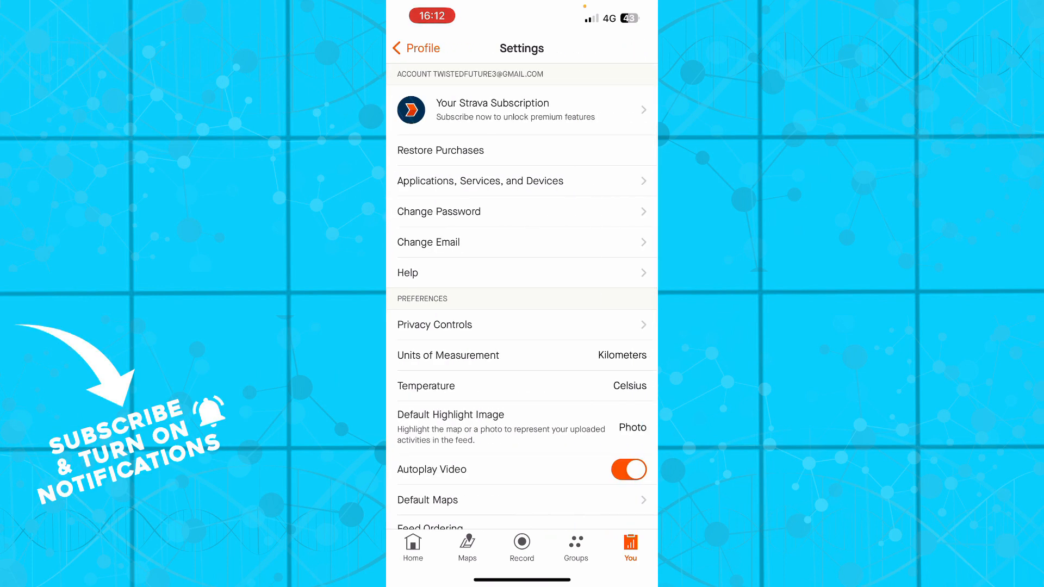
Return to the Home feed, then back to the Maps view's Routes free-trial offer.
left_click(413, 548)
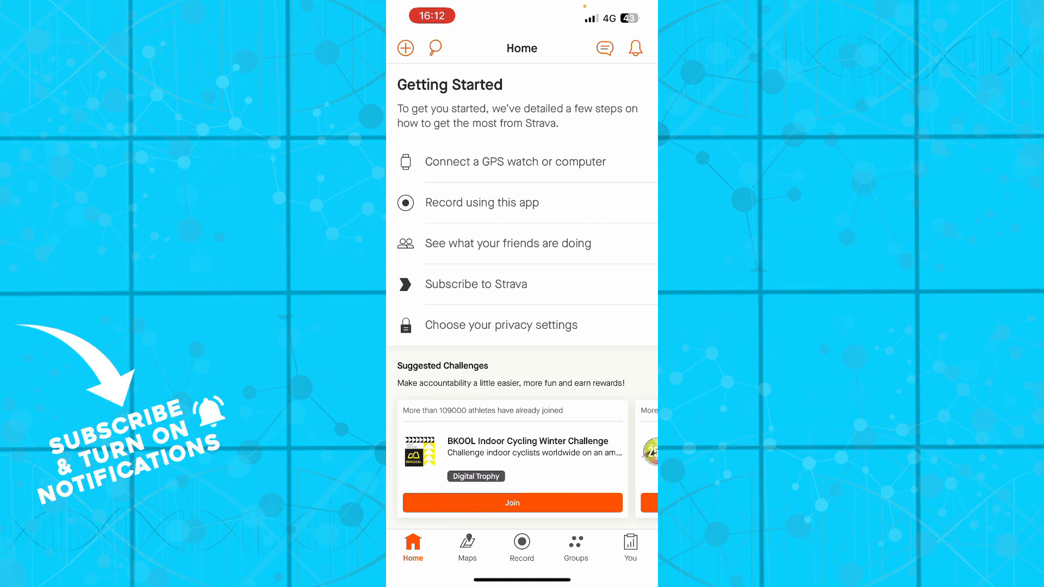
left_click(467, 547)
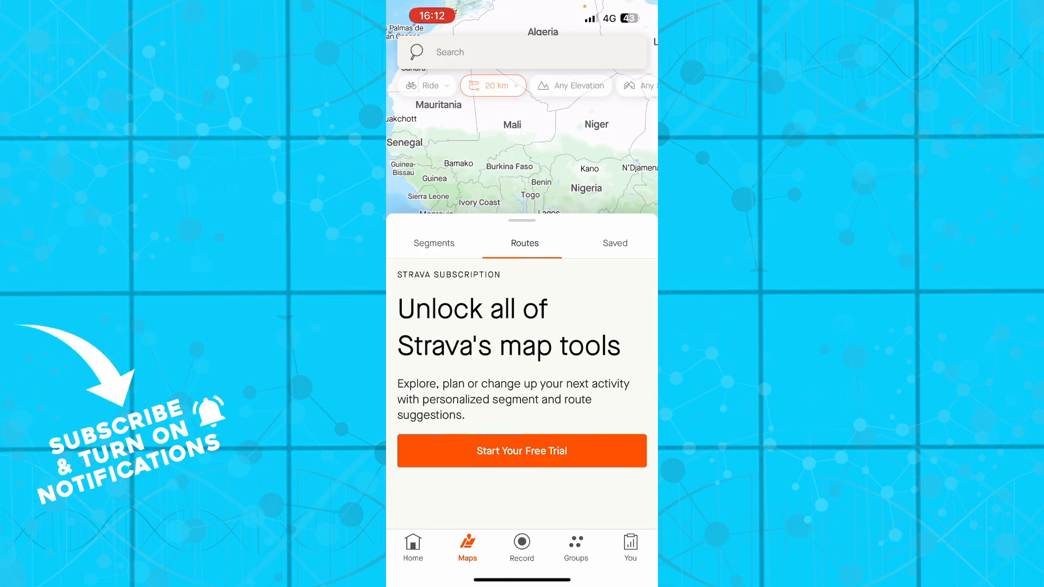